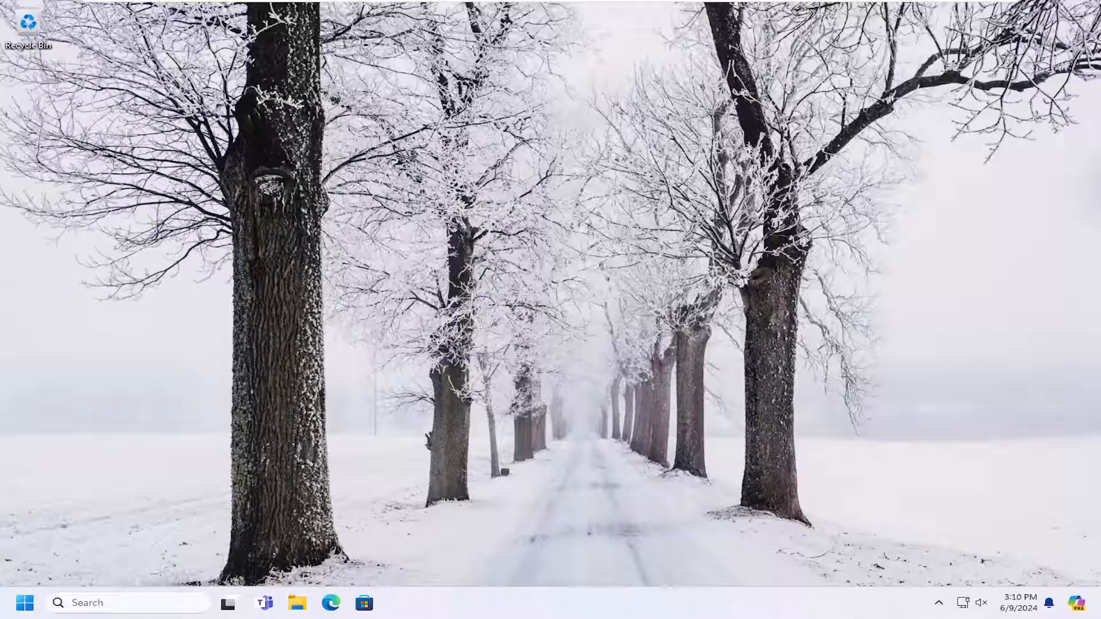
{"action": "mouse_move", "coordinate": [37, 516]}
{"action": "type", "text": "c"}
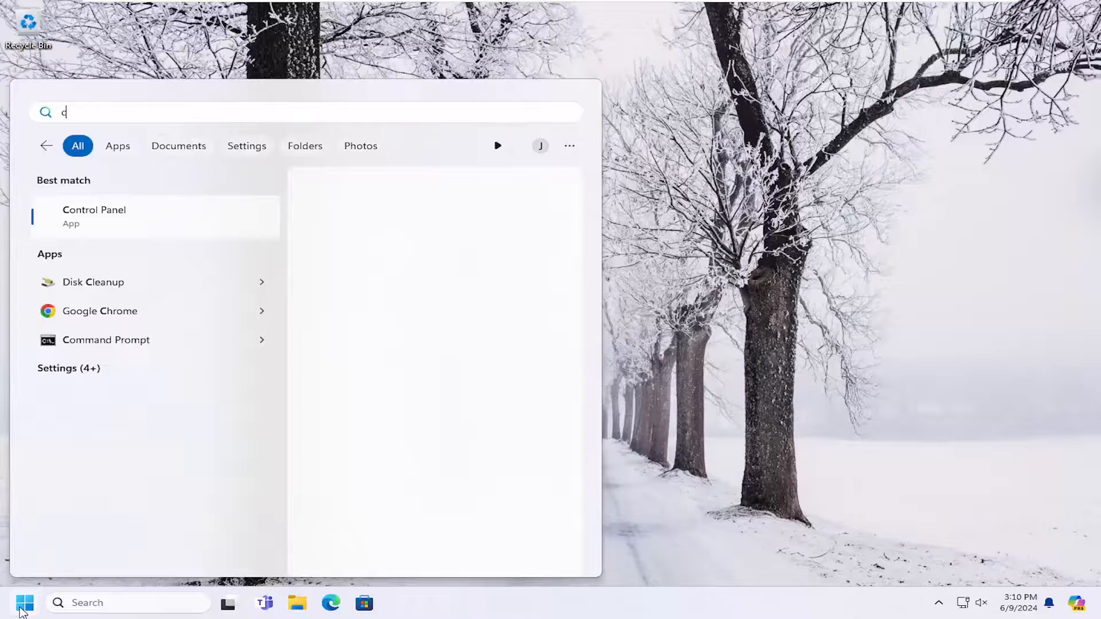
Step: Search for 'control panel' and launch the Control Panel app
{"action": "type", "text": "ontrol panel"}
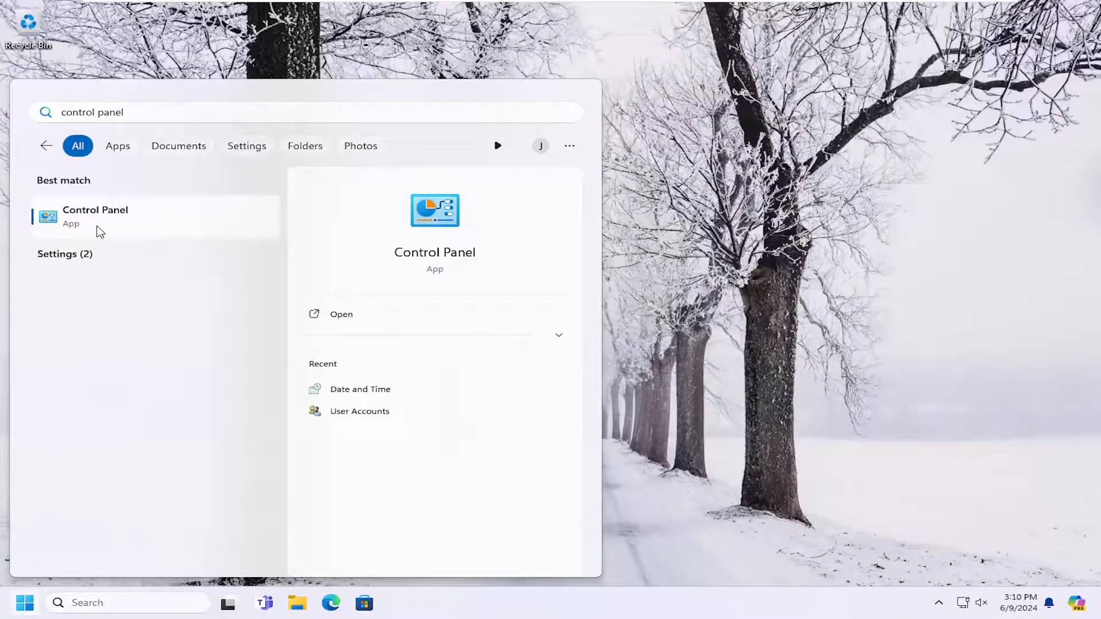
{"action": "left_click", "coordinate": [341, 313]}
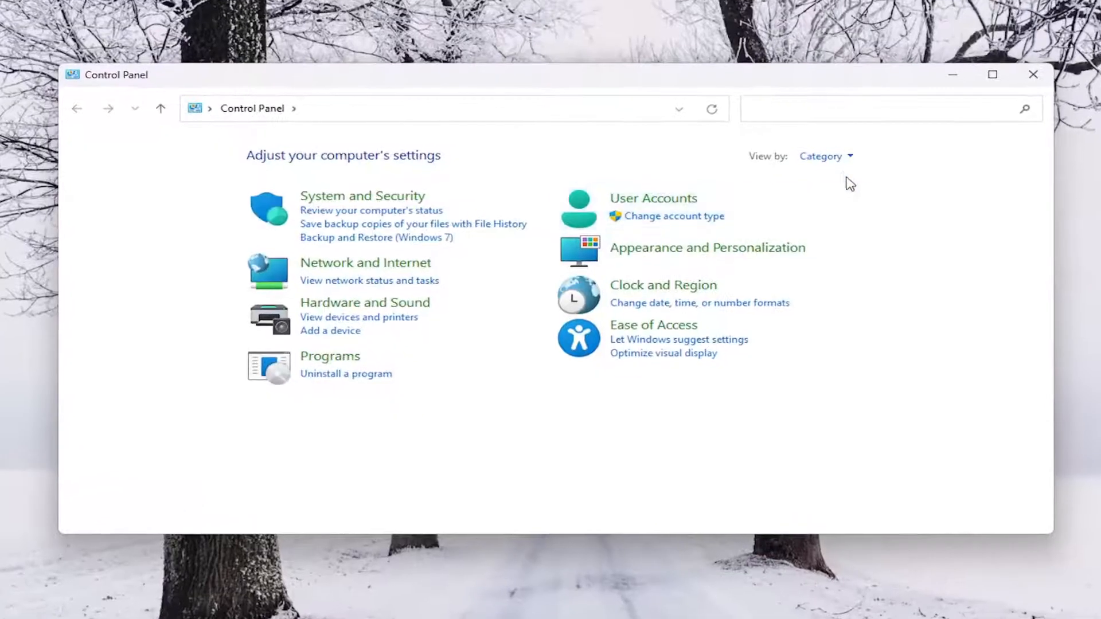
Step: Open the Hardware and Sound category in Control Panel
{"action": "left_click", "coordinate": [825, 156]}
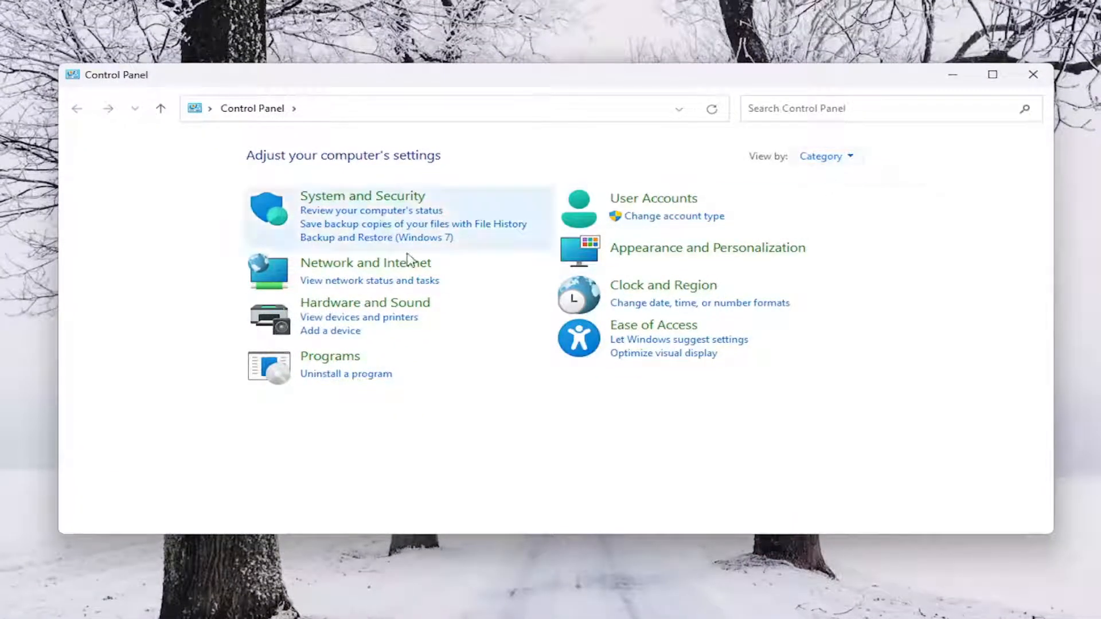
{"action": "mouse_move", "coordinate": [365, 303]}
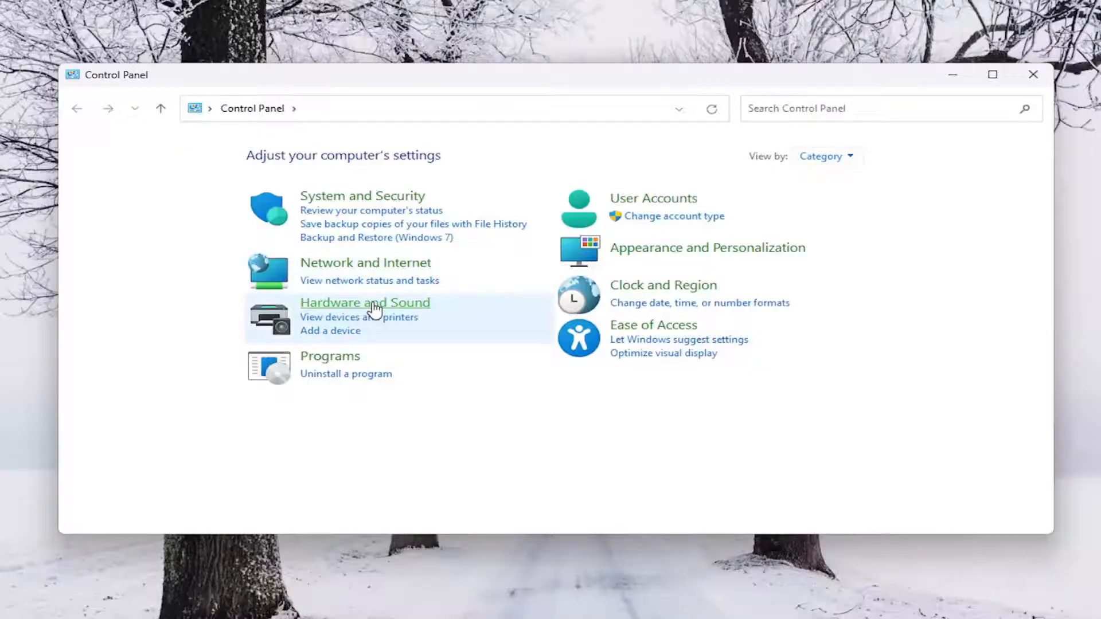
{"action": "left_click", "coordinate": [365, 303]}
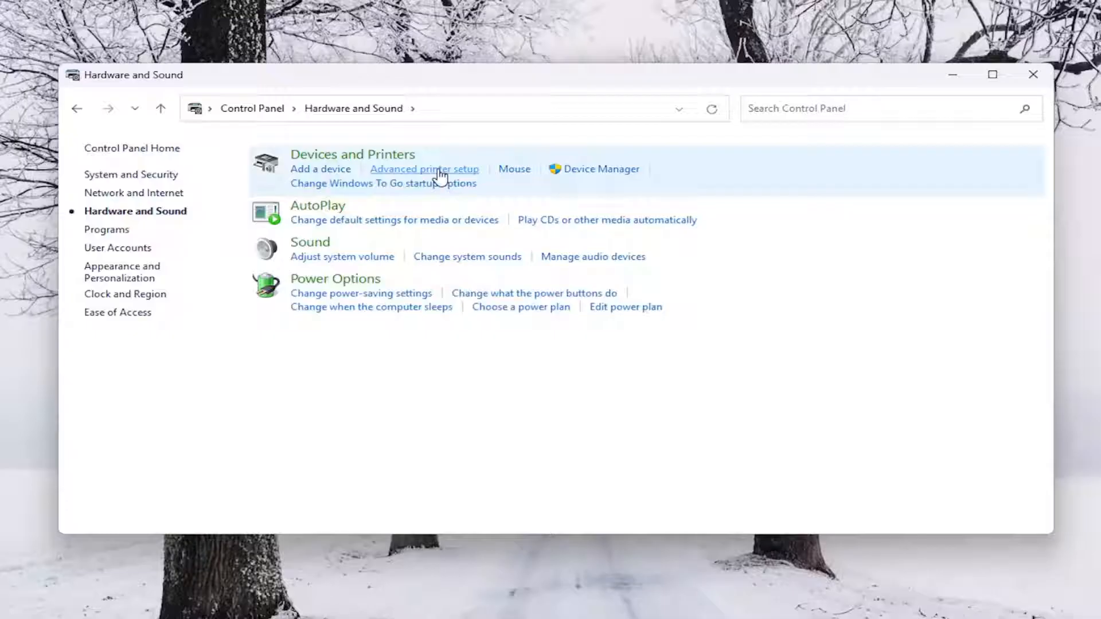
Step: Open Printer properties for the HP LaserJet Professional P1102 via Advanced printer setup
{"action": "left_click", "coordinate": [424, 168]}
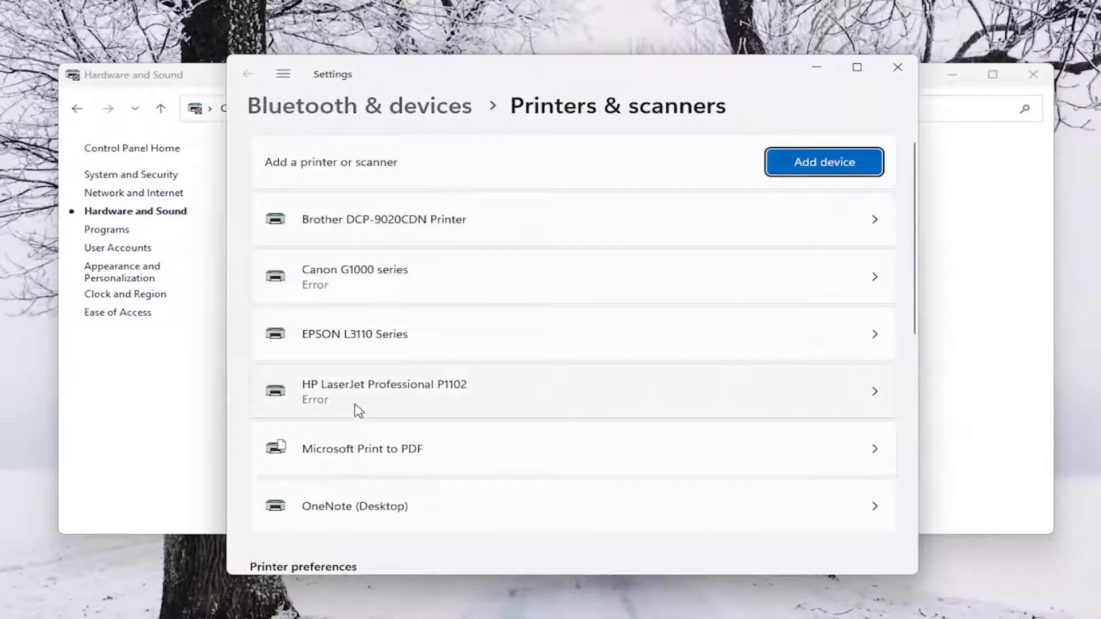
{"action": "mouse_move", "coordinate": [409, 399]}
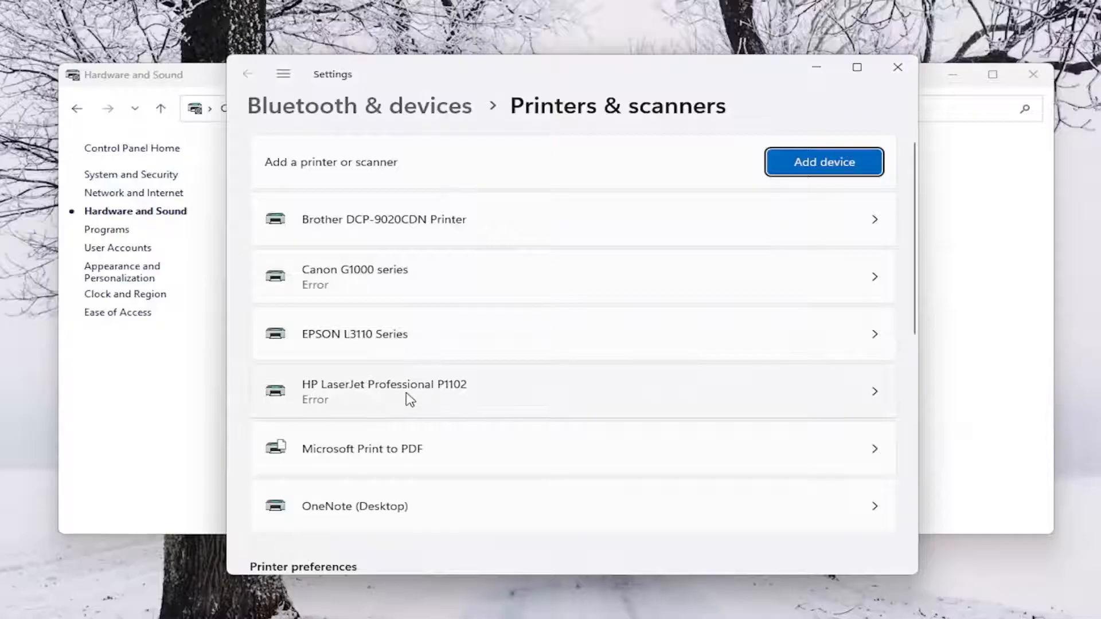
{"action": "left_click", "coordinate": [384, 390]}
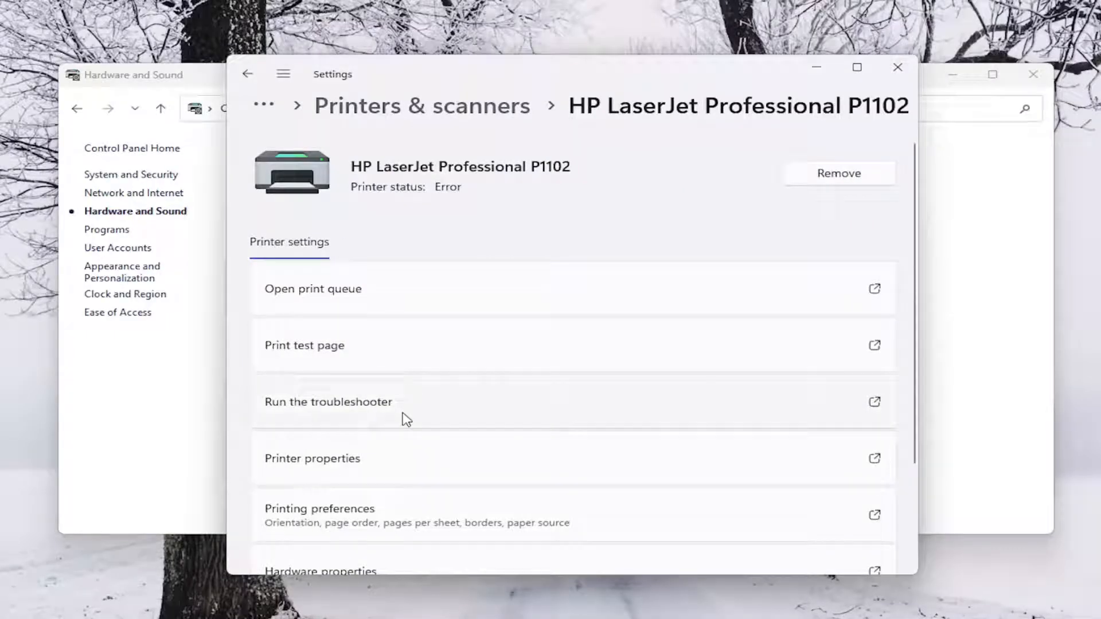
{"action": "left_click", "coordinate": [312, 459]}
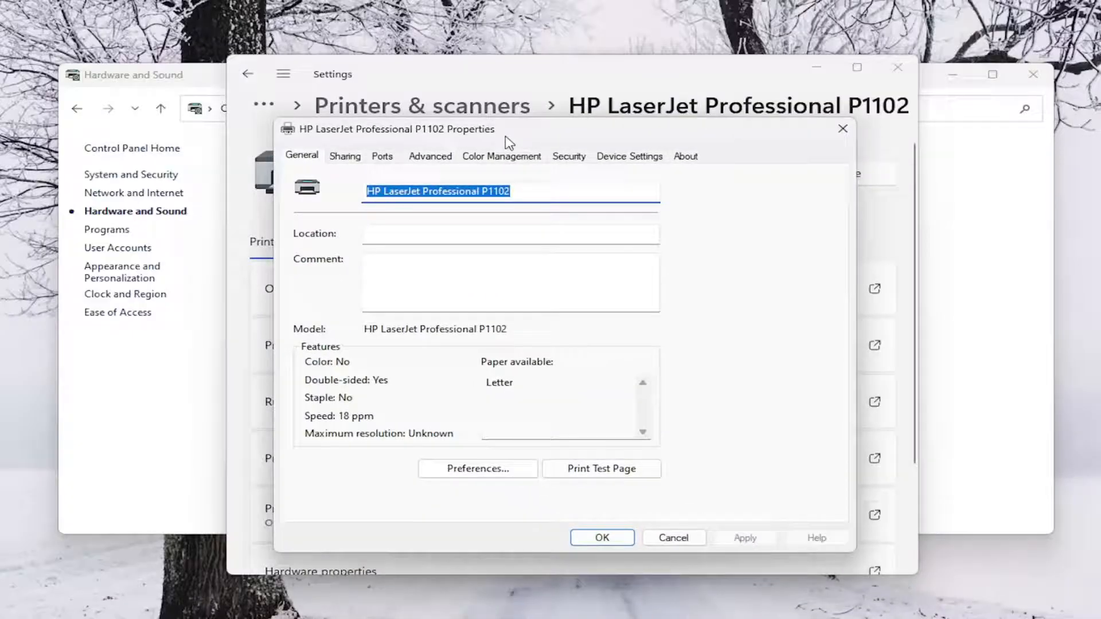
Step: Show the Device Settings tab of the HP LaserJet Professional P1102 properties
{"action": "left_click", "coordinate": [629, 156]}
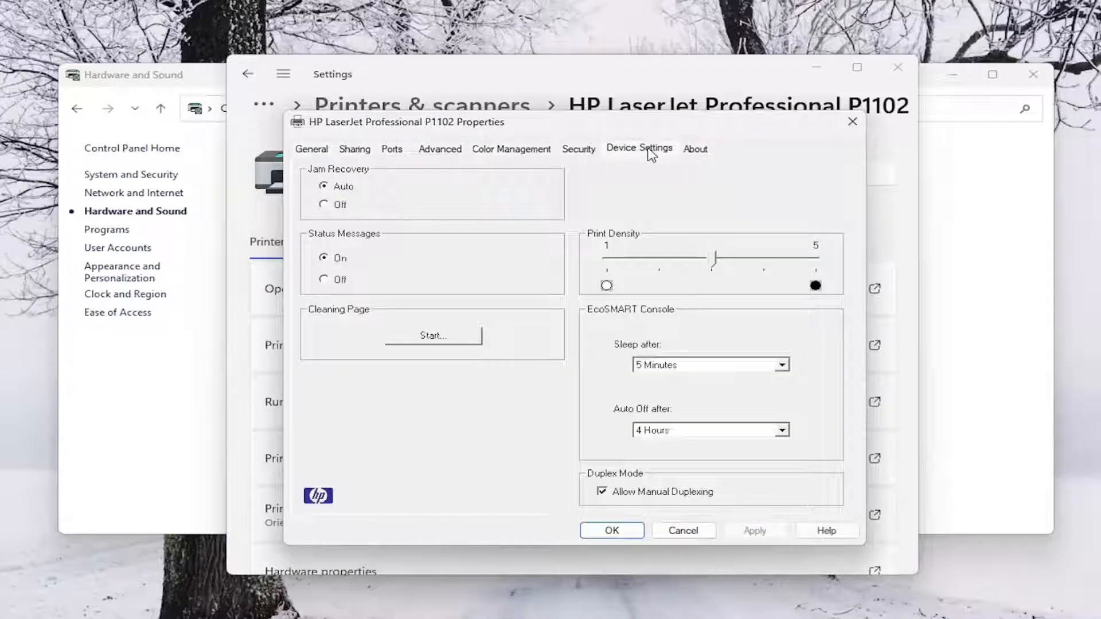
{"action": "mouse_move", "coordinate": [616, 346]}
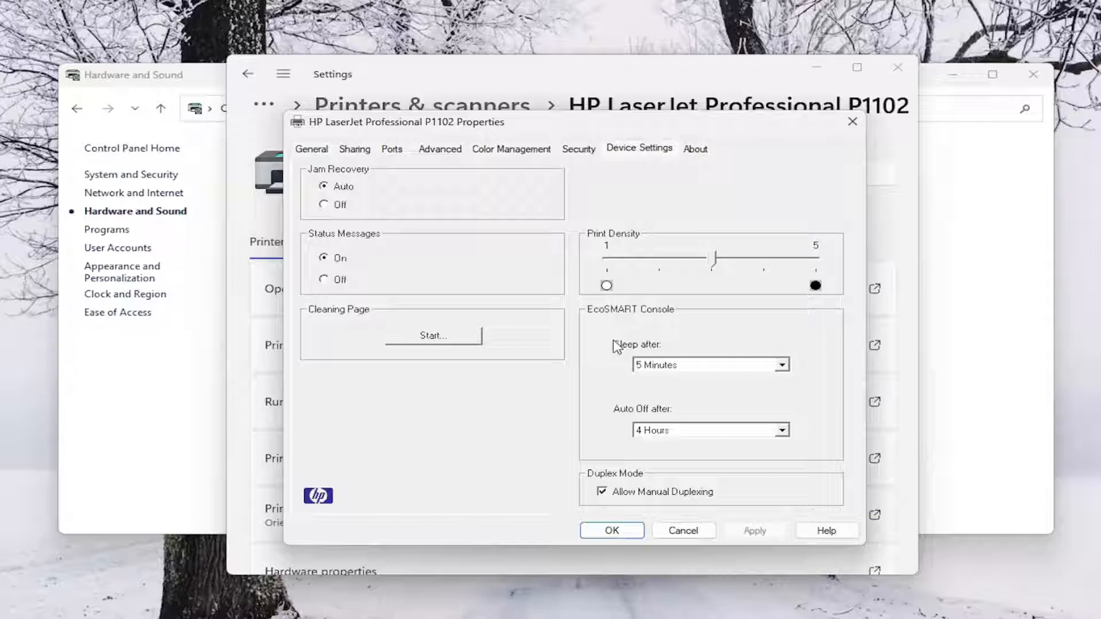
{"action": "mouse_move", "coordinate": [700, 265]}
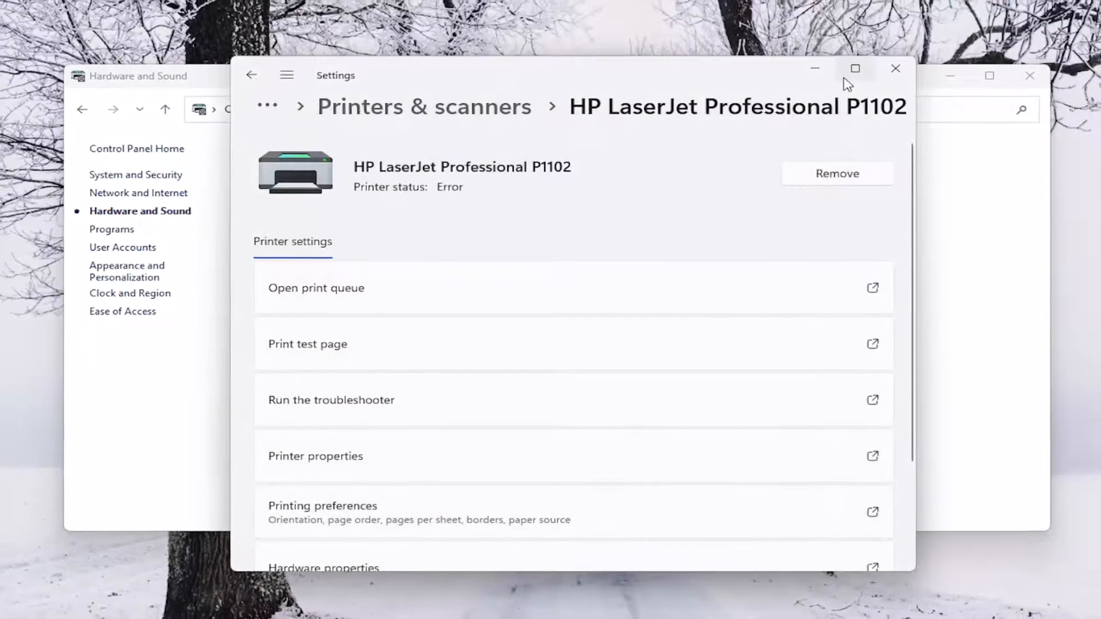
Step: Close the Settings window and the Hardware and Sound Control Panel window
{"action": "left_click", "coordinate": [895, 75]}
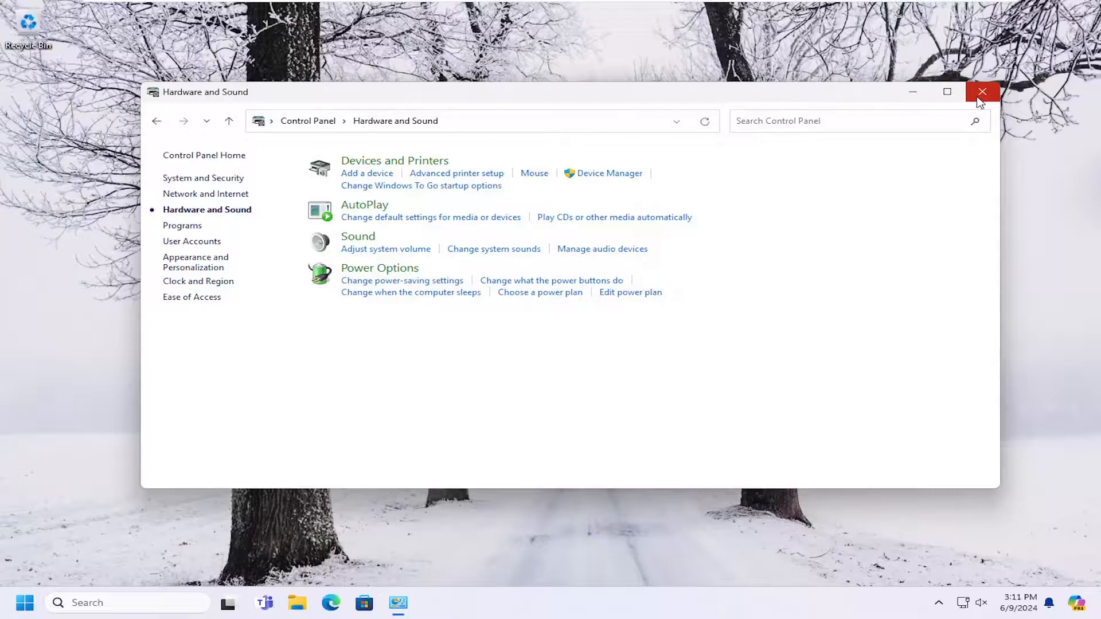
{"action": "left_click", "coordinate": [981, 92]}
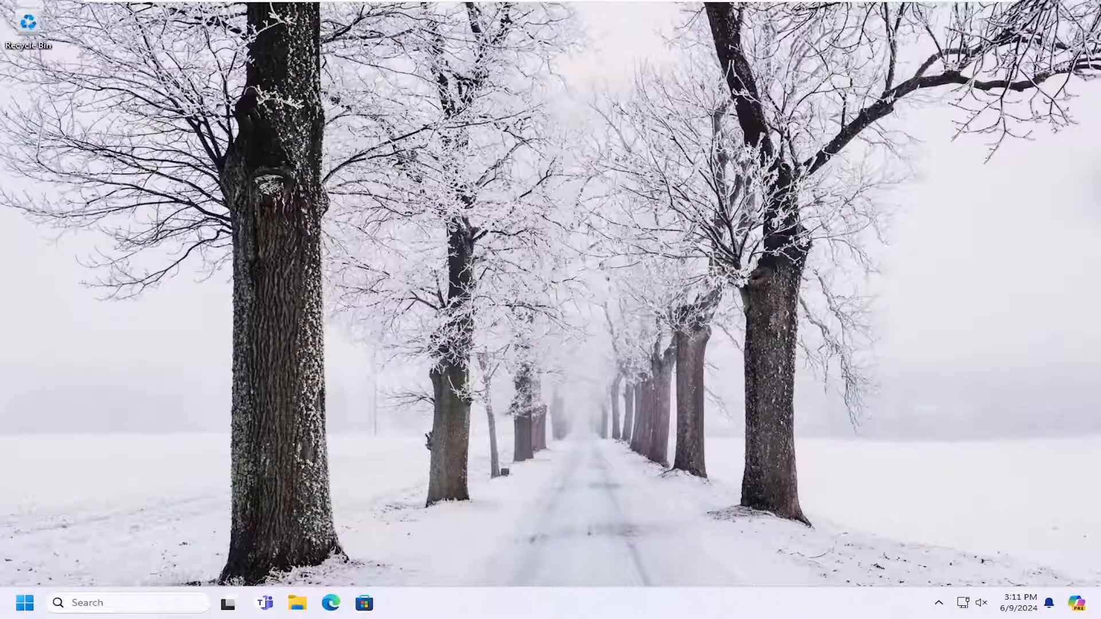